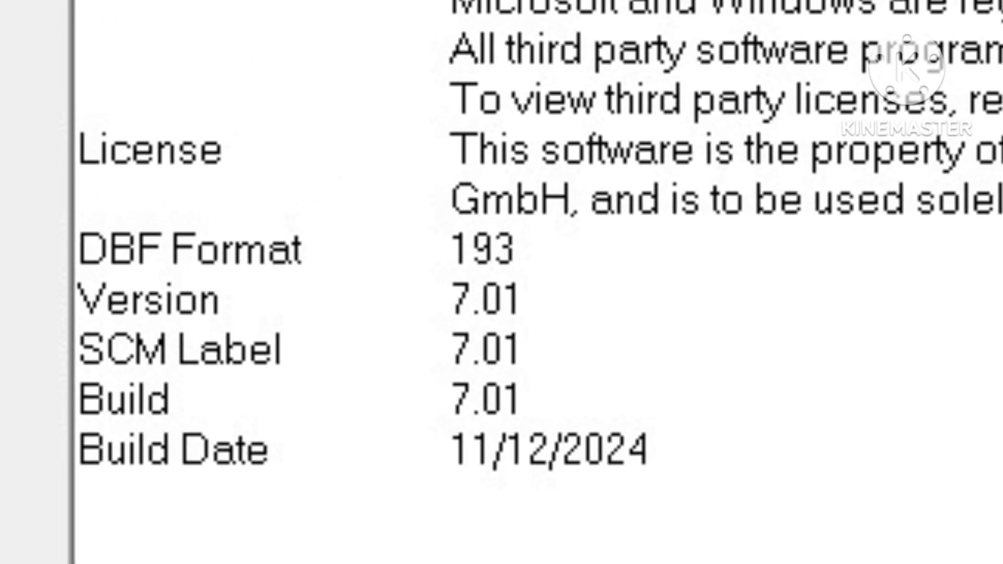
# Step: Scroll the Software License Status window to see the product activated through December 31, 2099
pyautogui.scroll(3)
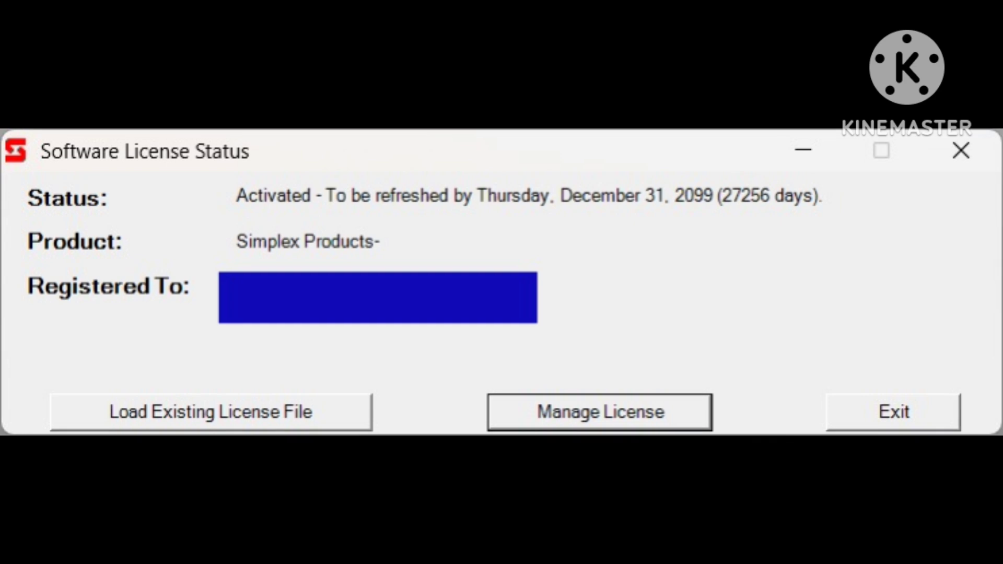
# Step: Dismiss the license window, leaving the folder of 4100ES Programmer installers 20101 to 30301 on screen
pyautogui.click(599, 412)
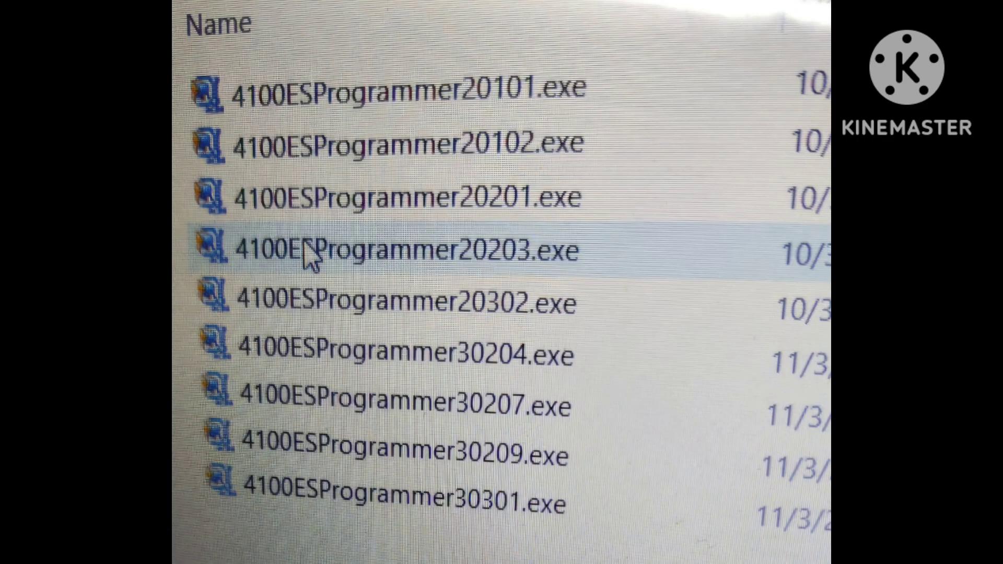
# Step: Scroll to the folder holding 4100UProg1061.exe, 4100uprog1101.exe and 4100UProgrammer_1050.exe
pyautogui.scroll(-3)
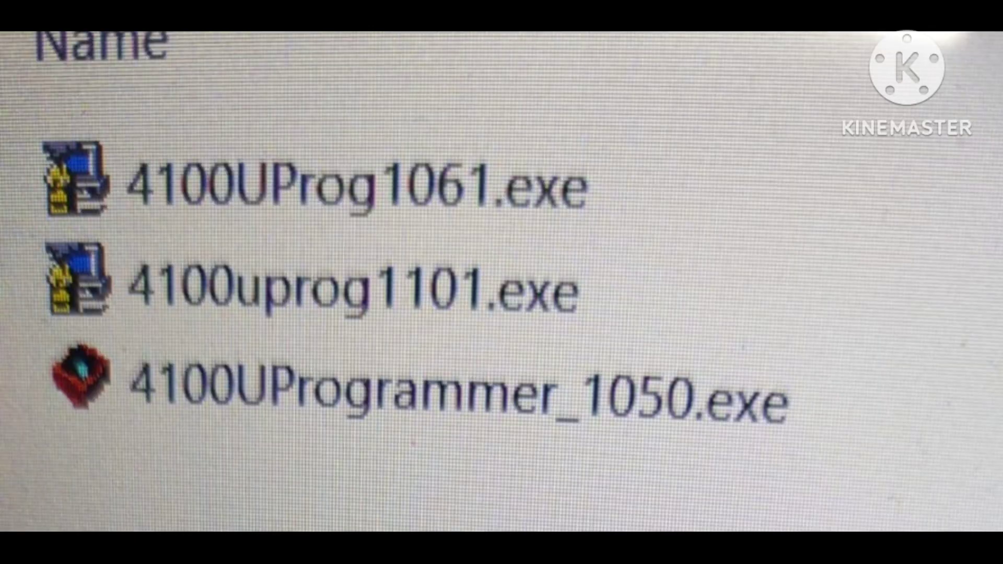
# Step: Scroll to the folder of version 6 installers, zip and rar archives, and folders 6.5.1 and 60201
pyautogui.scroll(-3)
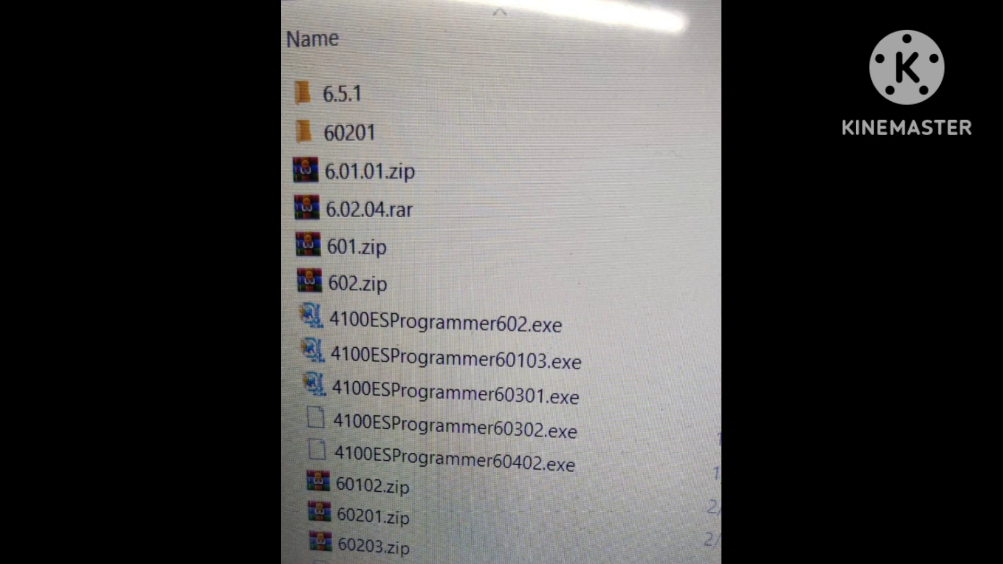
# Step: Scroll through the 4100ES installer list from 20101 down to 31001 and back up
pyautogui.scroll(-3)
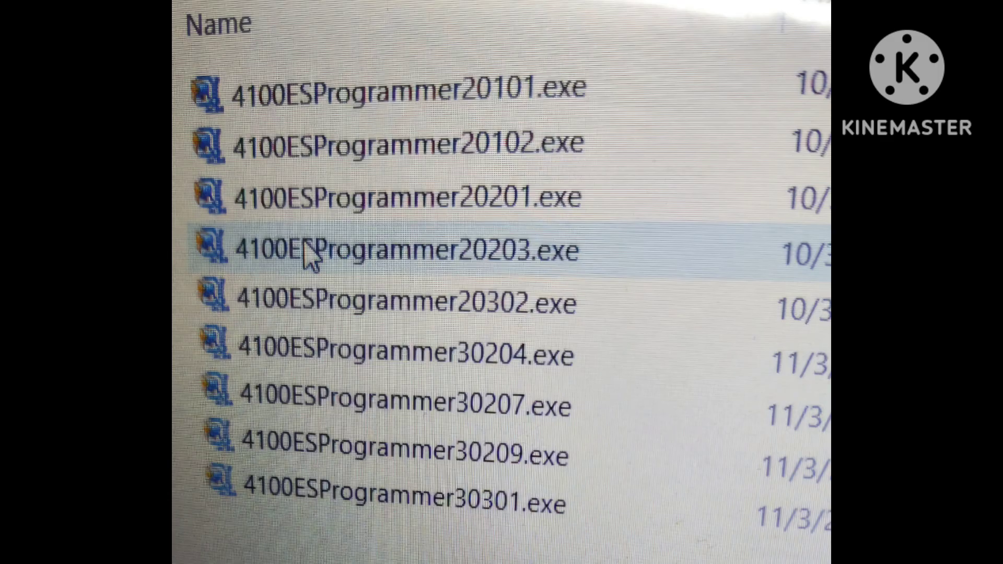
pyautogui.scroll(-3)
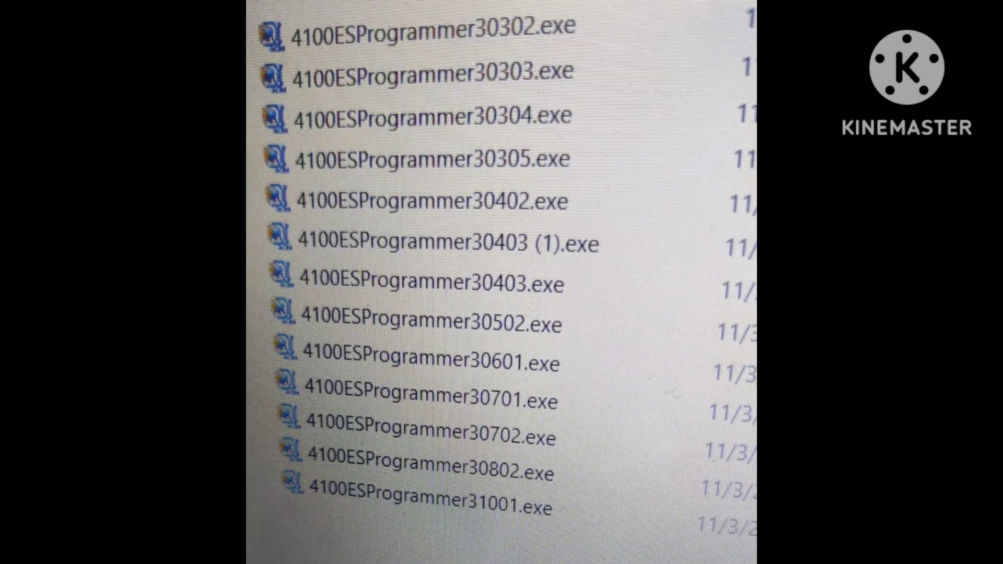
pyautogui.scroll(3)
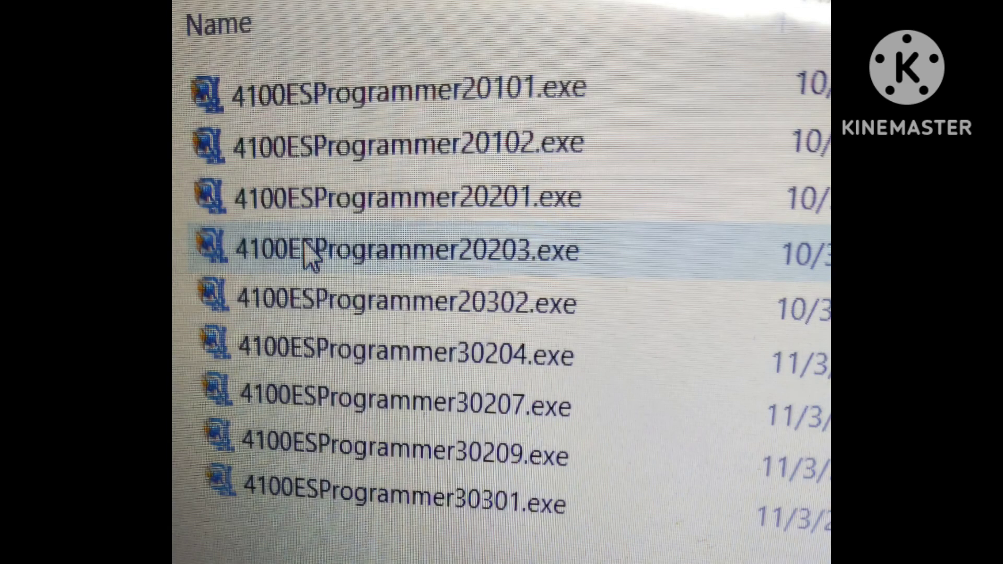